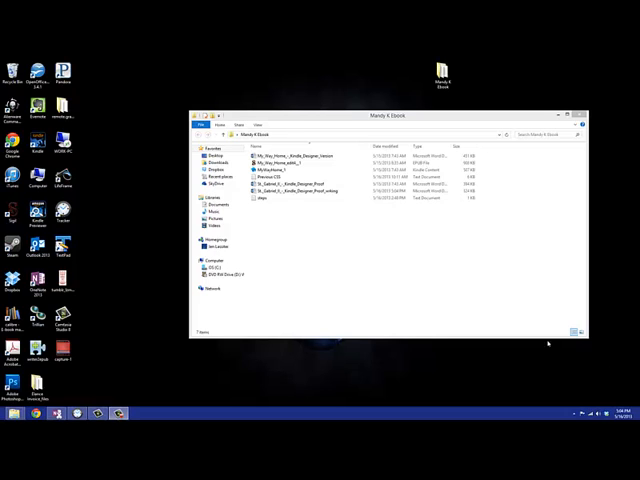
mouse_move(404, 260)
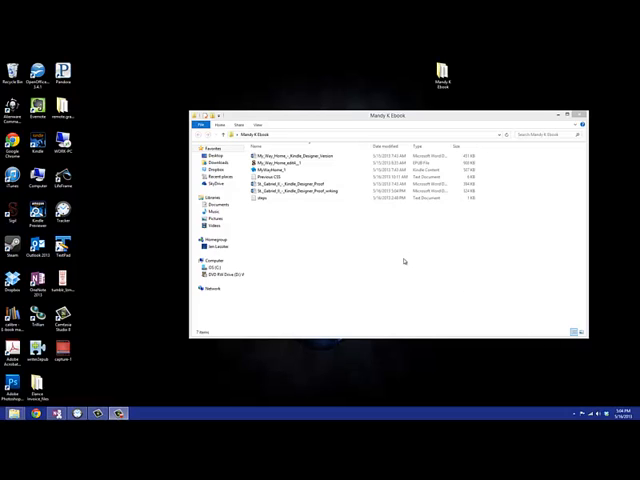
mouse_move(364, 246)
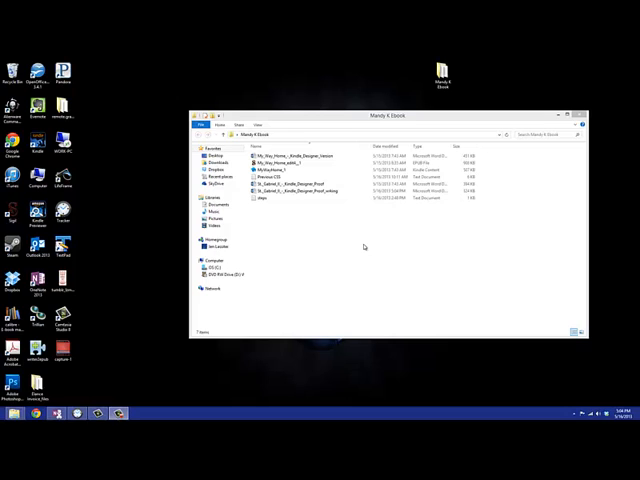
mouse_move(168, 164)
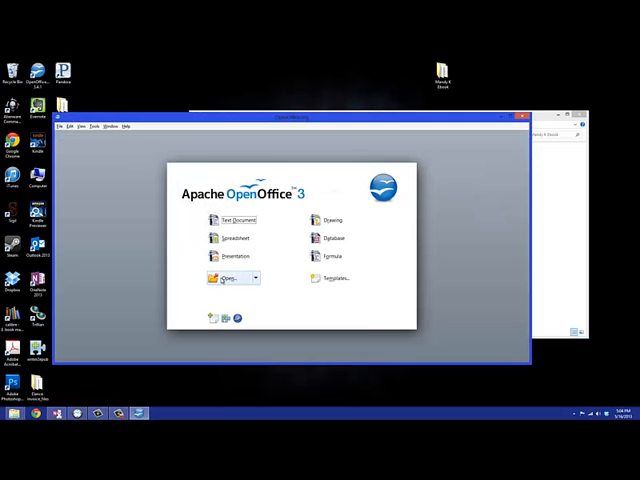
Open the Sweet Gabriel .docx manuscript from the Desktop folder via the Start Center.
click(228, 278)
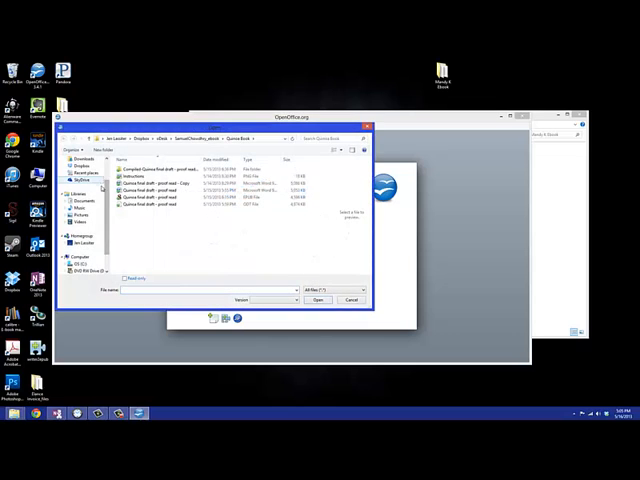
click(72, 164)
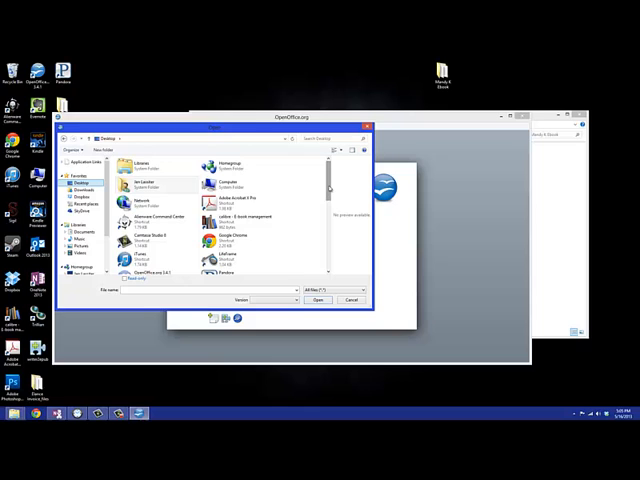
scroll(down, 3)
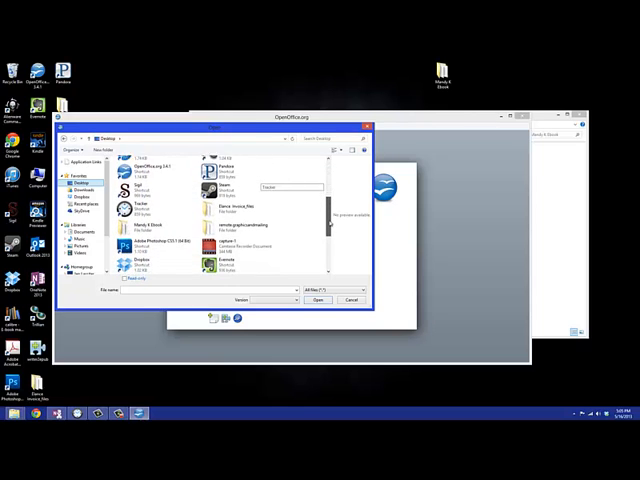
scroll(down, 3)
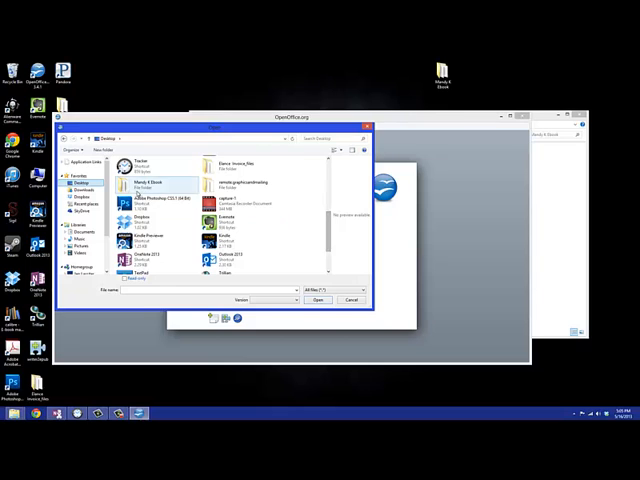
click(350, 300)
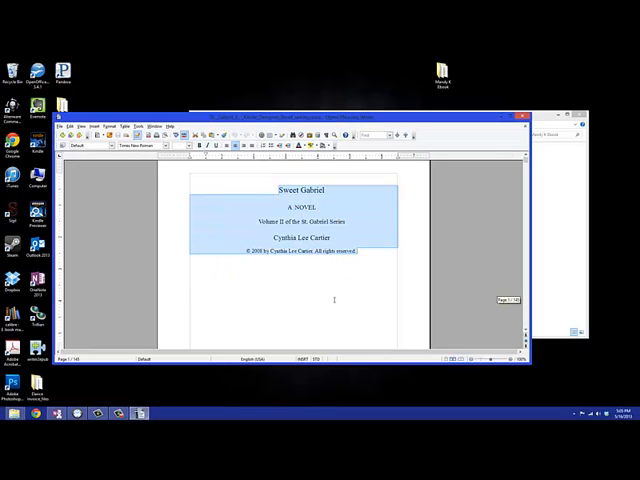
Bring up the File menu commands over the Sweet Gabriel title page.
scroll(down, 3)
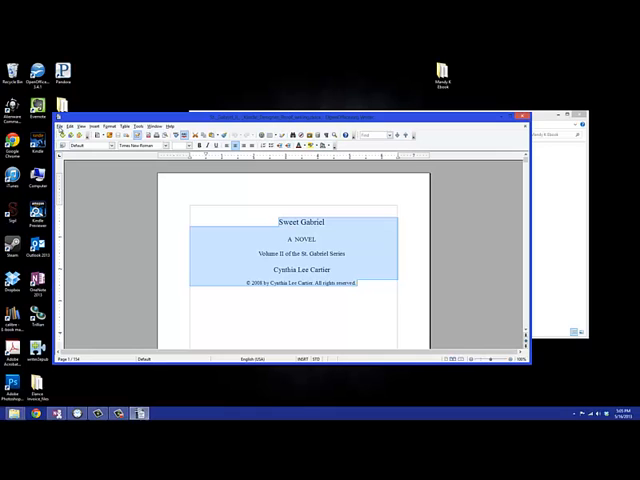
click(70, 126)
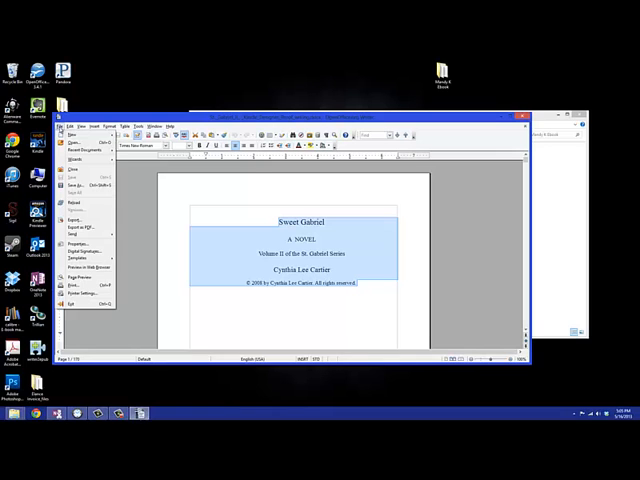
Save the manuscript as an ODF Text Document (.odt) through Save As.
click(196, 250)
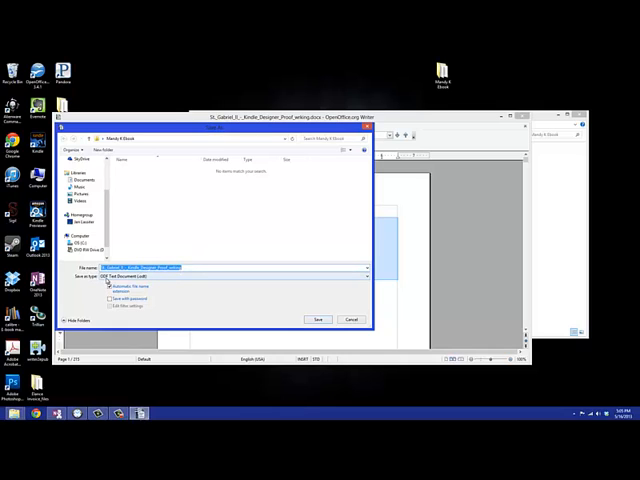
click(108, 286)
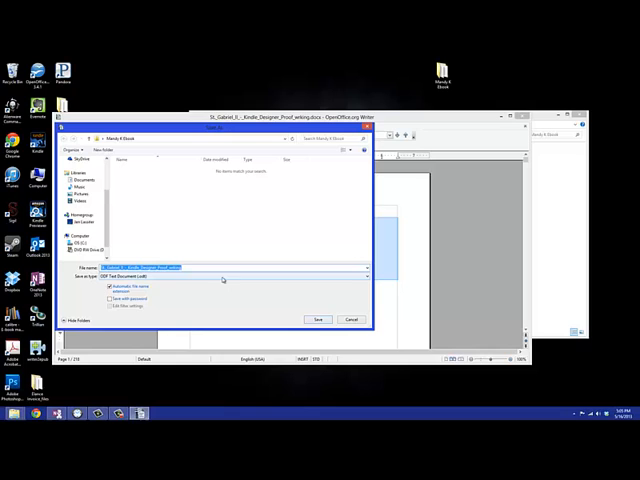
click(316, 320)
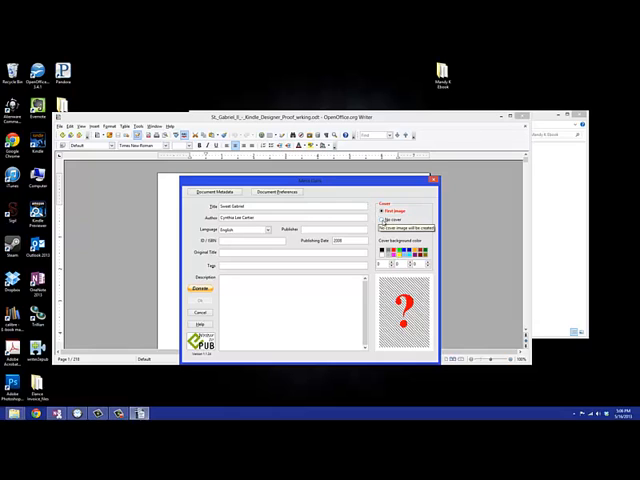
Change the book's cover image option in the Writer2ePub metadata form.
click(384, 220)
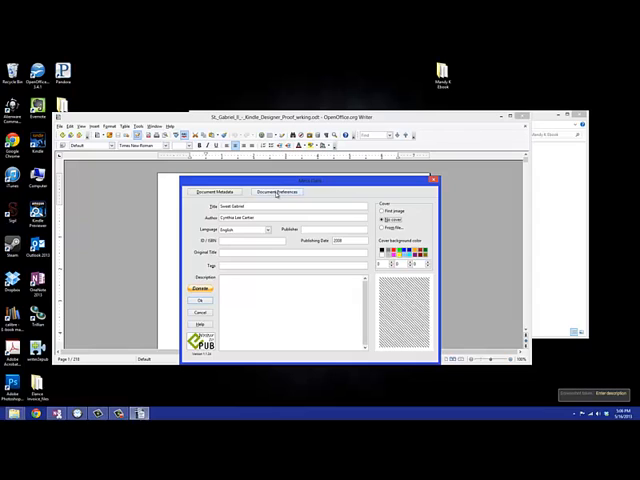
Adjust the Writer2ePub Document Preferences and confirm OK to create the EPUB.
click(276, 192)
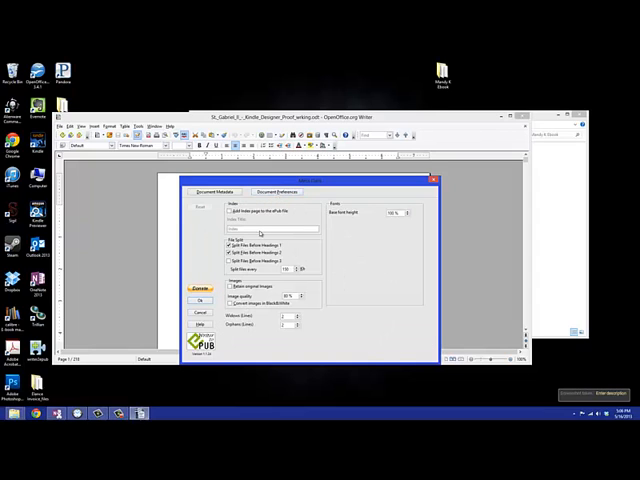
click(228, 272)
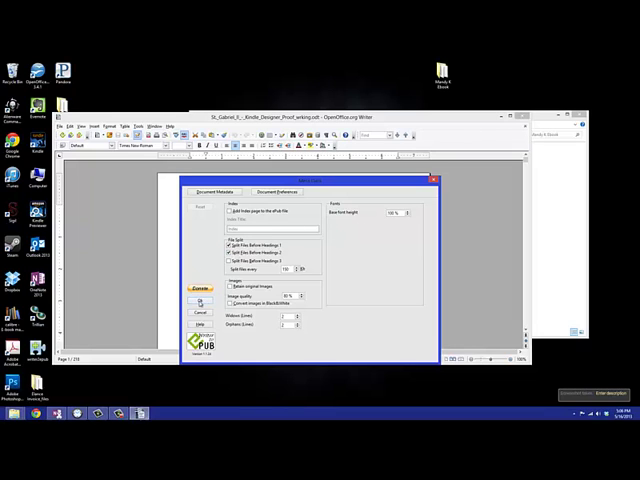
click(200, 288)
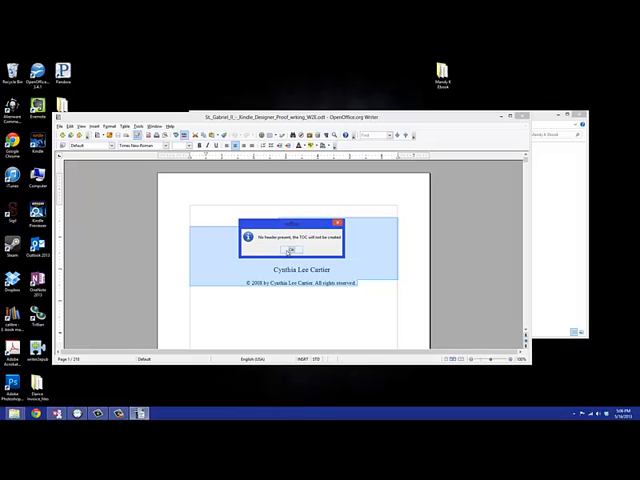
Acknowledge the ebook-created notice and select the new Sweet Gabriel .epub in File Explorer.
click(292, 250)
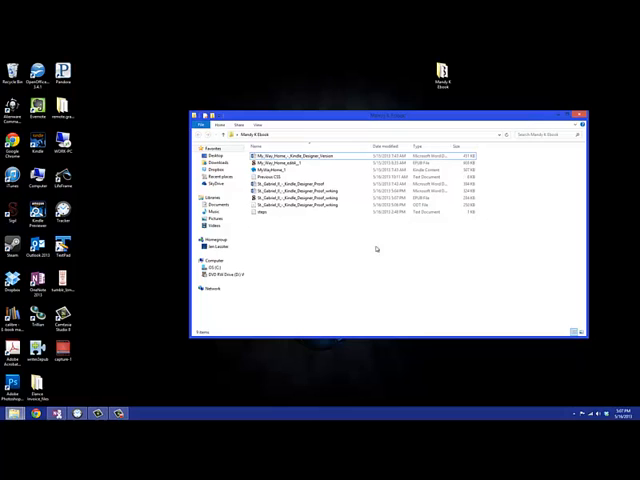
click(290, 200)
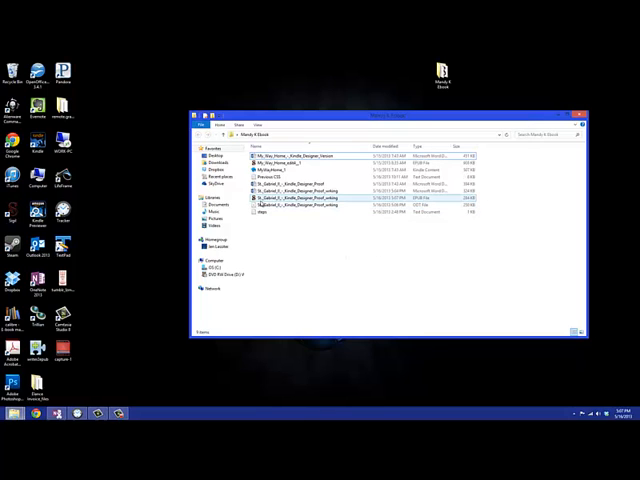
click(310, 202)
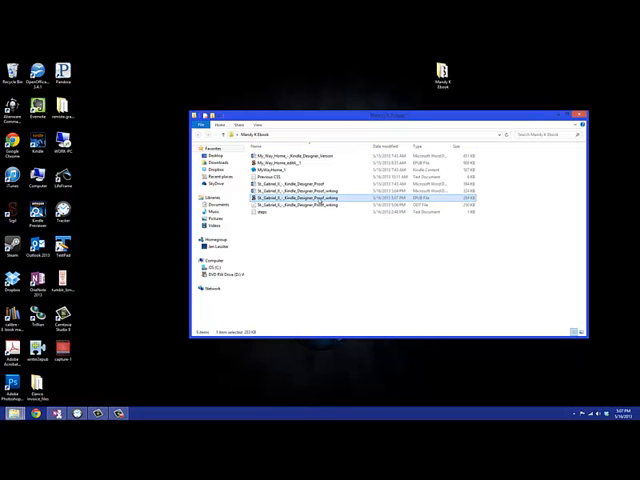